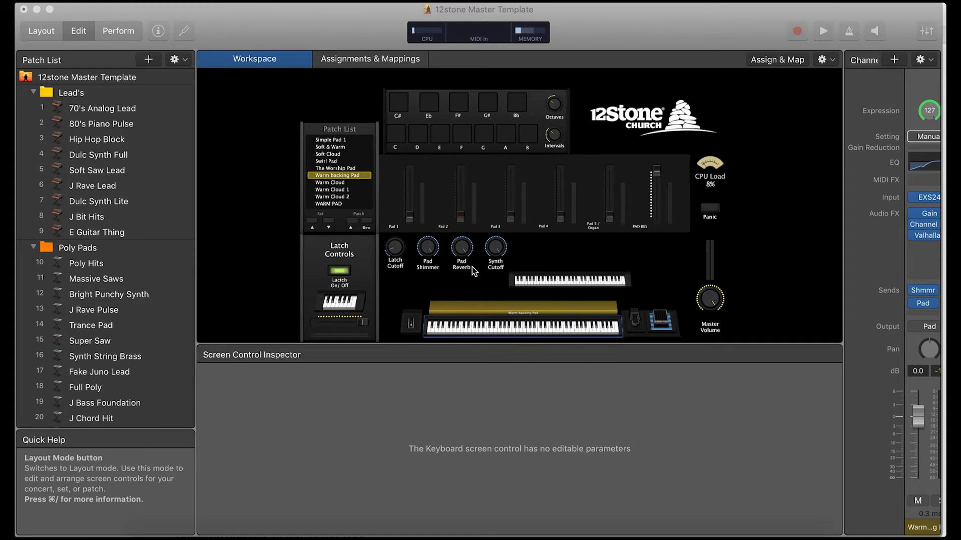
{"action": "mouse_move", "coordinate": [478, 216]}
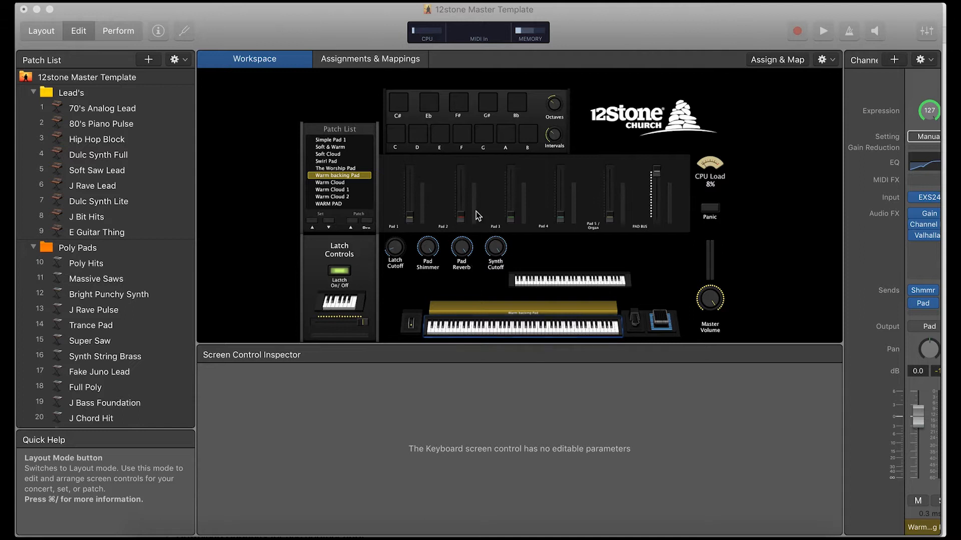
{"action": "mouse_move", "coordinate": [558, 274]}
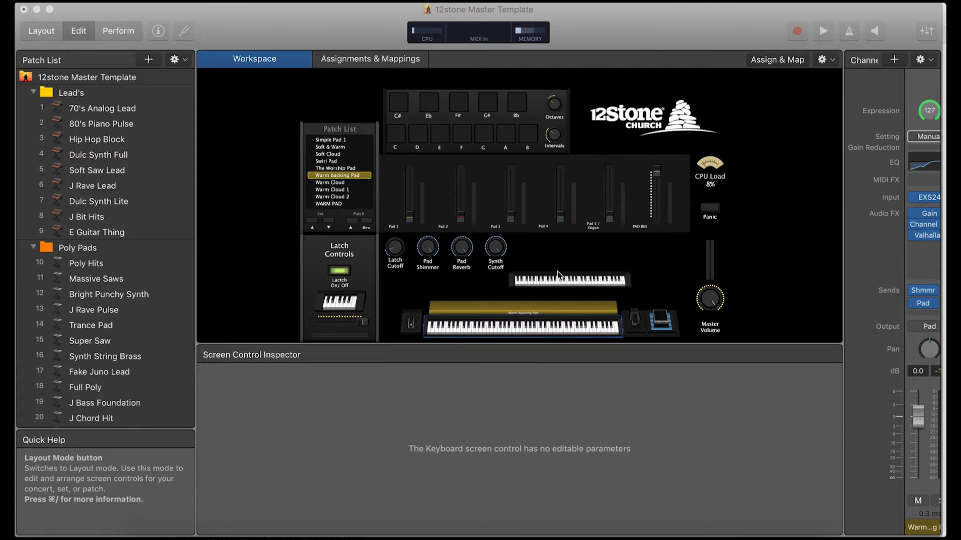
{"action": "mouse_move", "coordinate": [258, 258]}
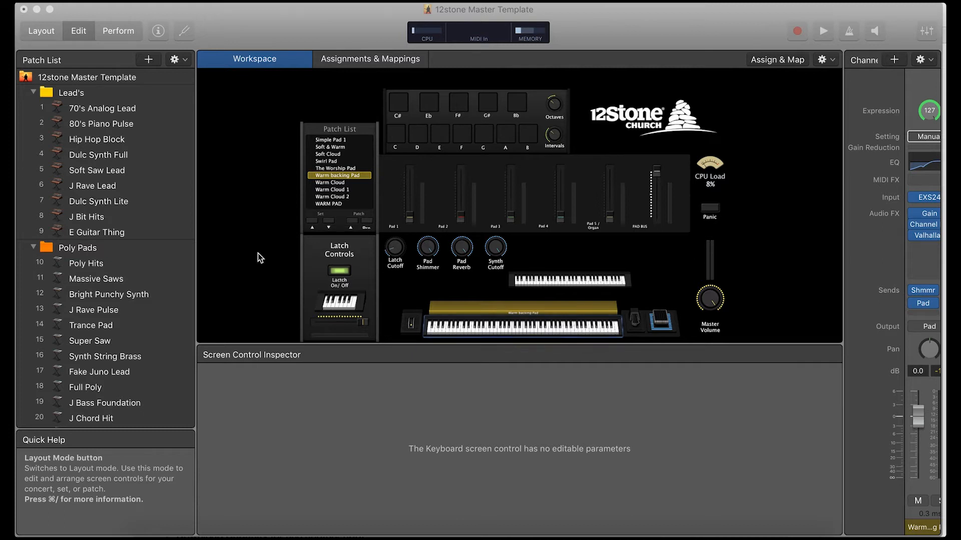
{"action": "mouse_move", "coordinate": [78, 31]}
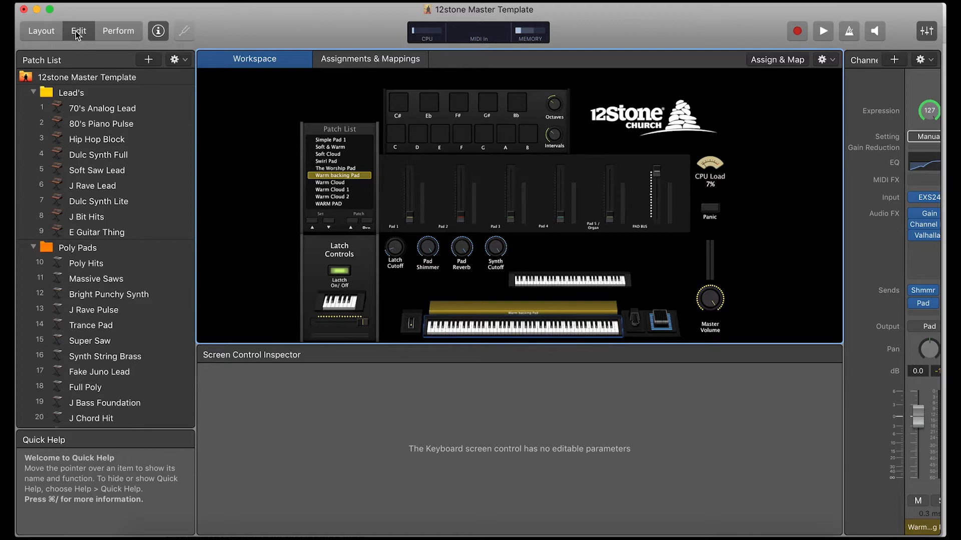
{"action": "mouse_move", "coordinate": [78, 31]}
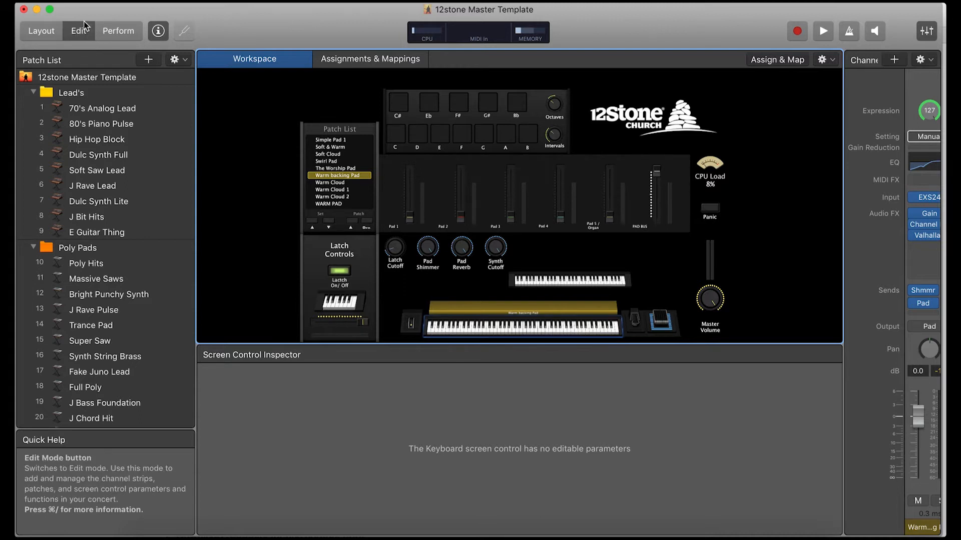
{"action": "mouse_move", "coordinate": [42, 31]}
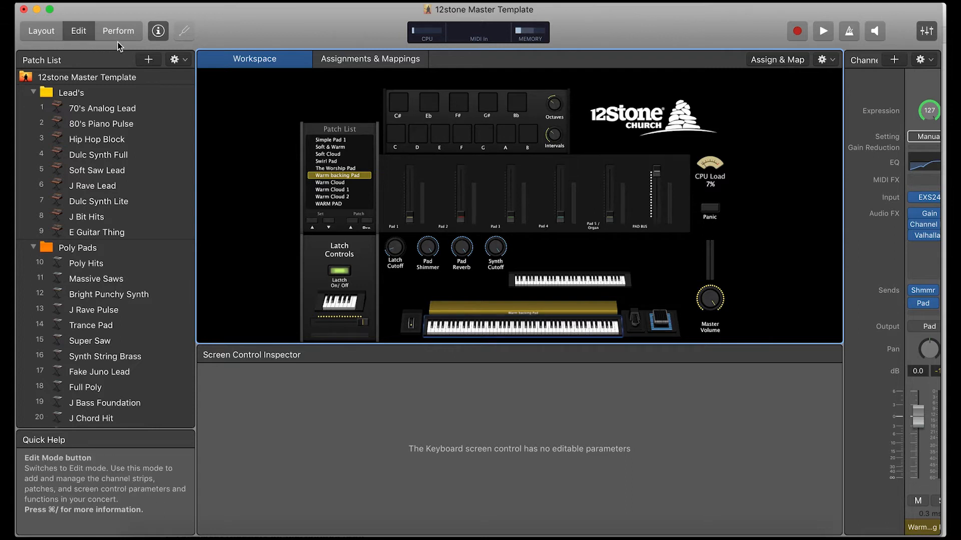
- Cycle through Layout, Perform and Edit modes, ending back in Layout mode with the controls palette
{"action": "left_click", "coordinate": [41, 31]}
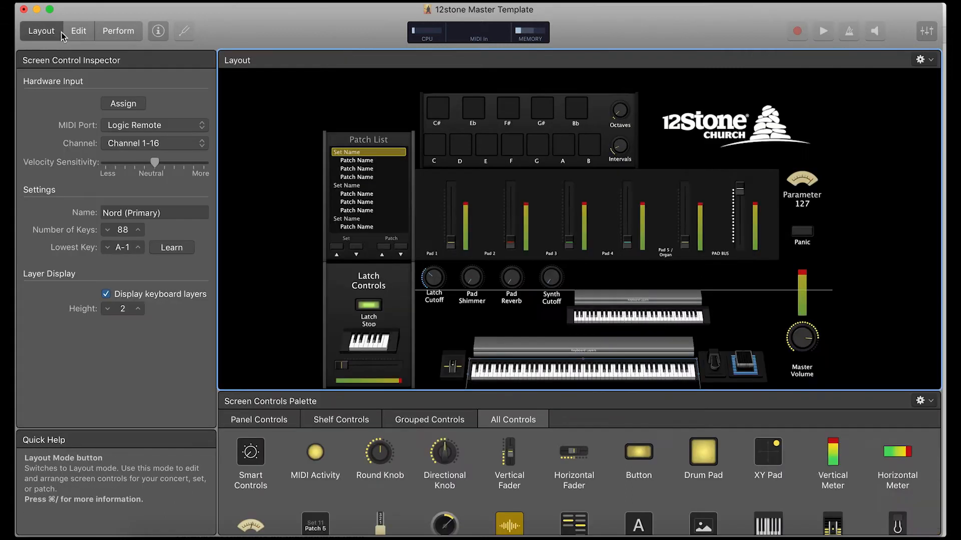
{"action": "left_click", "coordinate": [118, 31]}
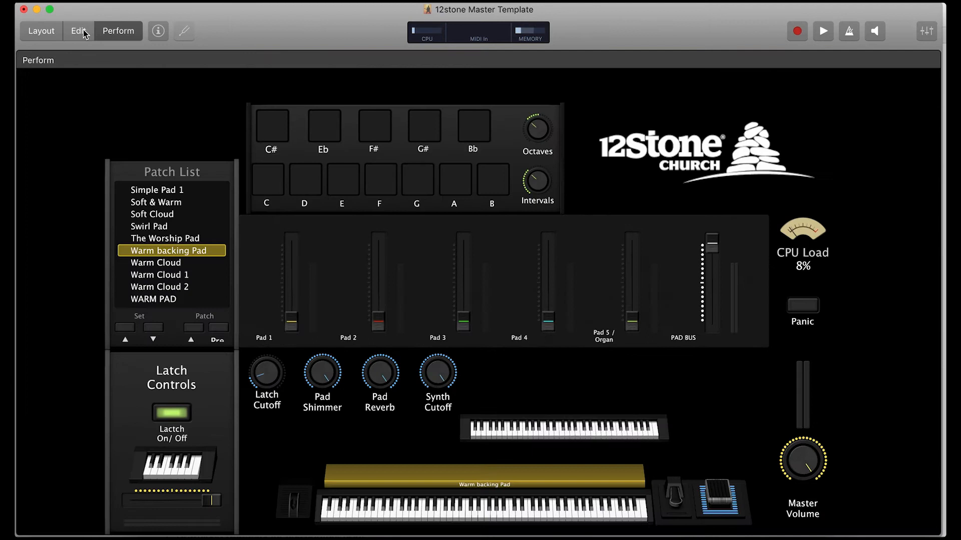
{"action": "left_click", "coordinate": [78, 31]}
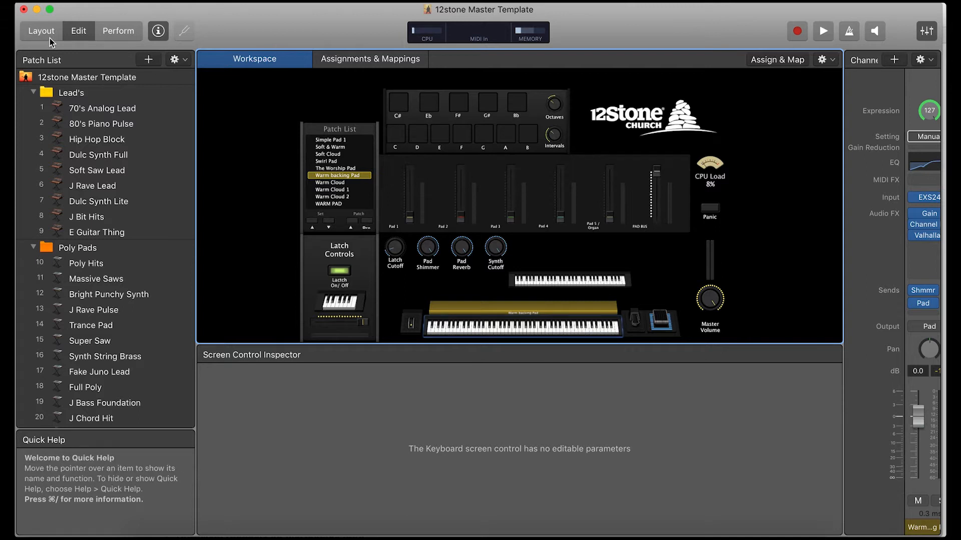
{"action": "left_click", "coordinate": [41, 31]}
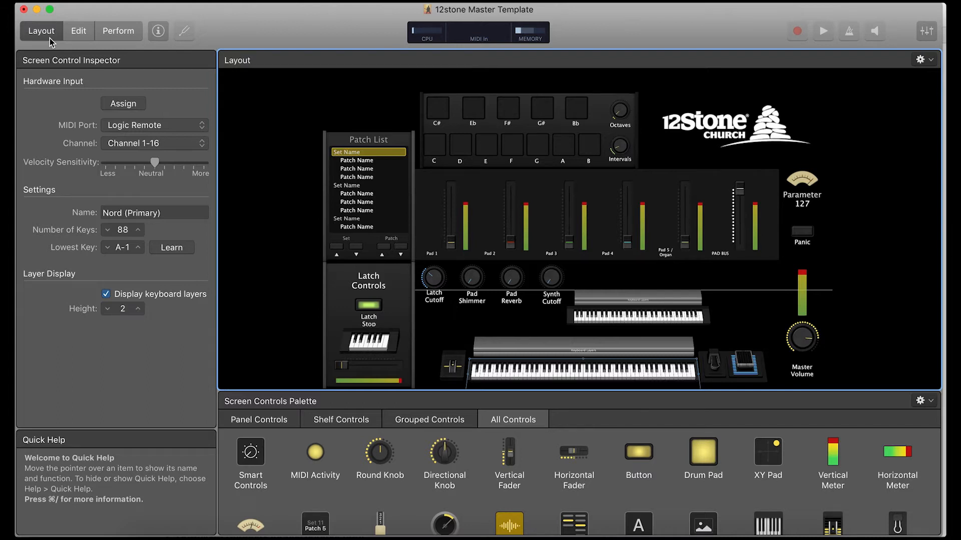
{"action": "mouse_move", "coordinate": [154, 212]}
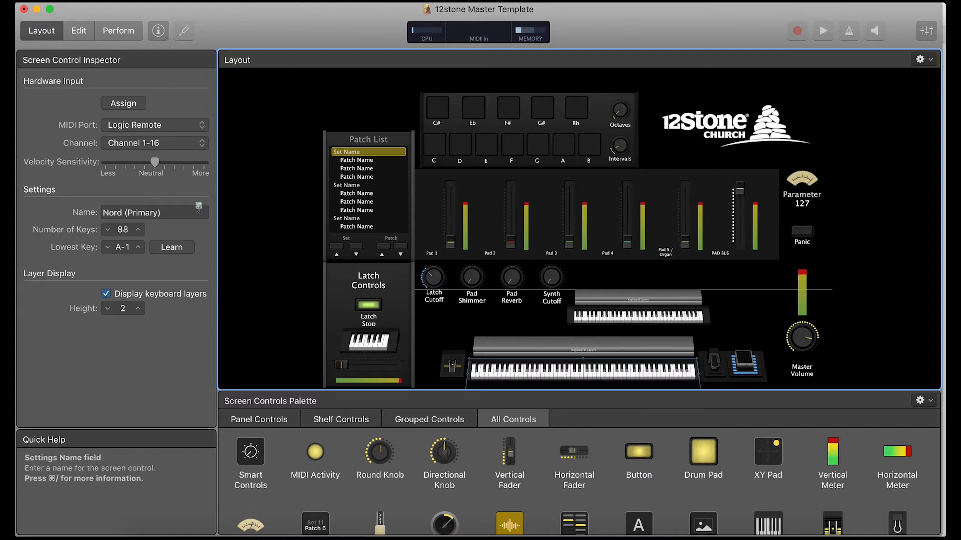
{"action": "mouse_move", "coordinate": [59, 162]}
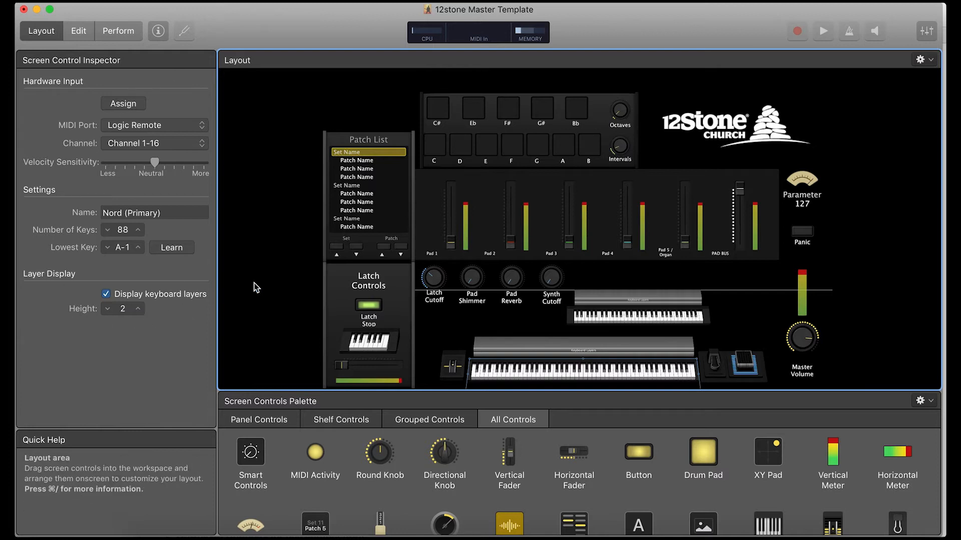
{"action": "mouse_move", "coordinate": [347, 122]}
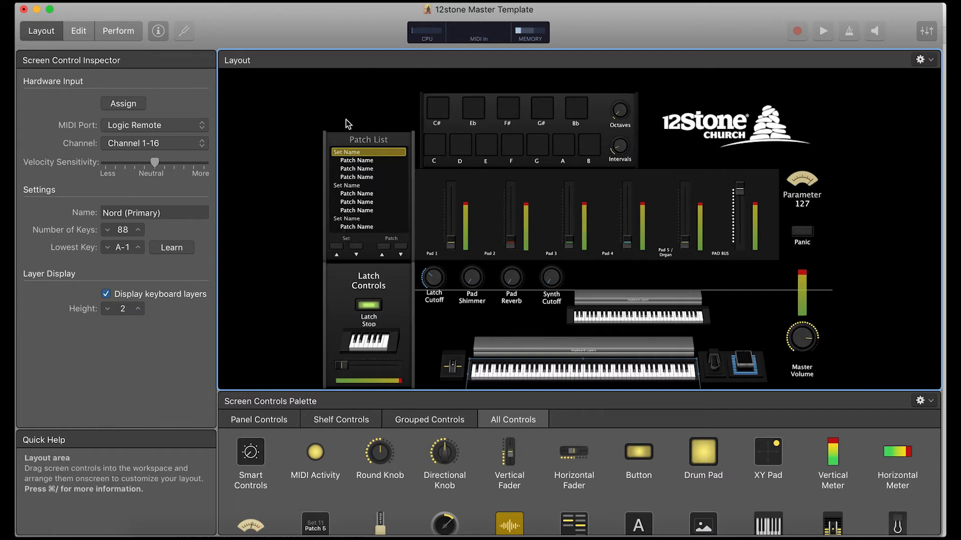
{"action": "mouse_move", "coordinate": [433, 318]}
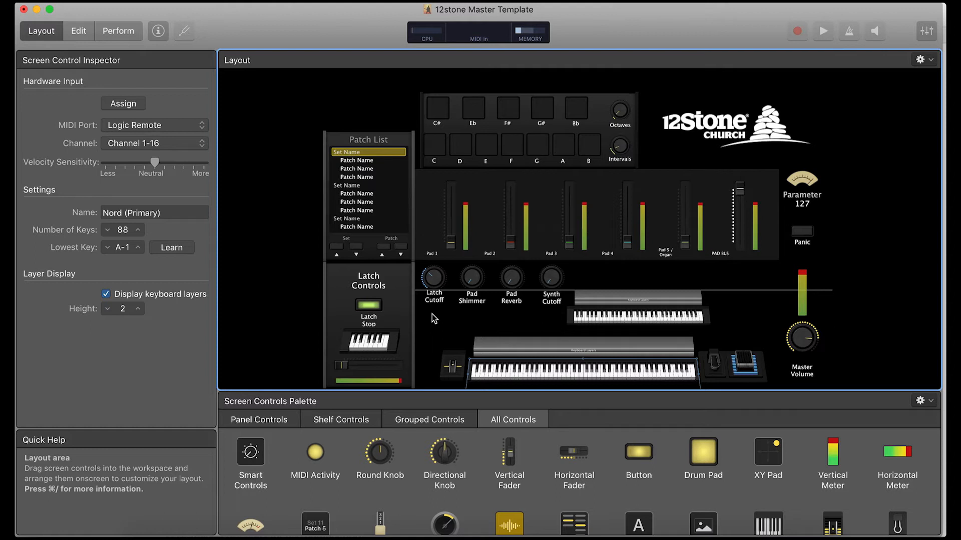
{"action": "mouse_move", "coordinate": [585, 377]}
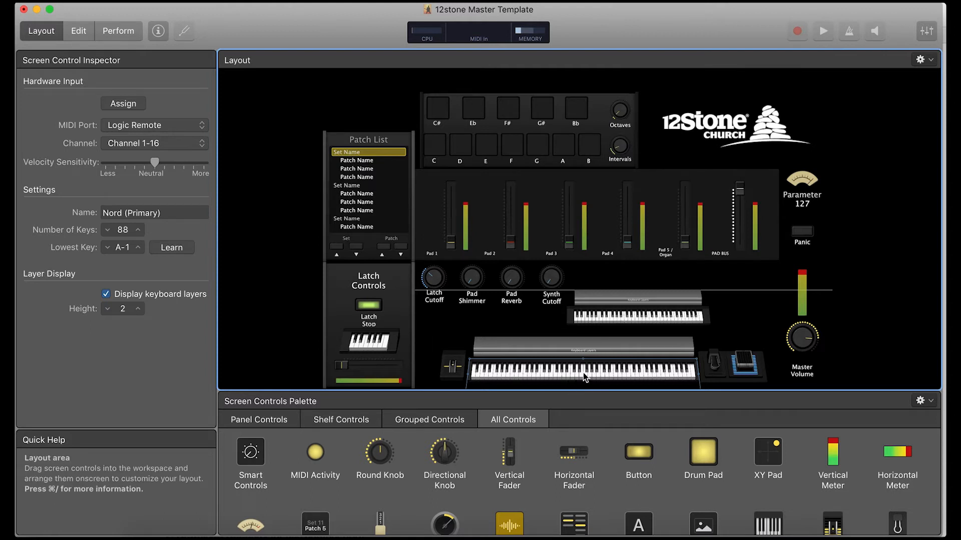
{"action": "mouse_move", "coordinate": [494, 366]}
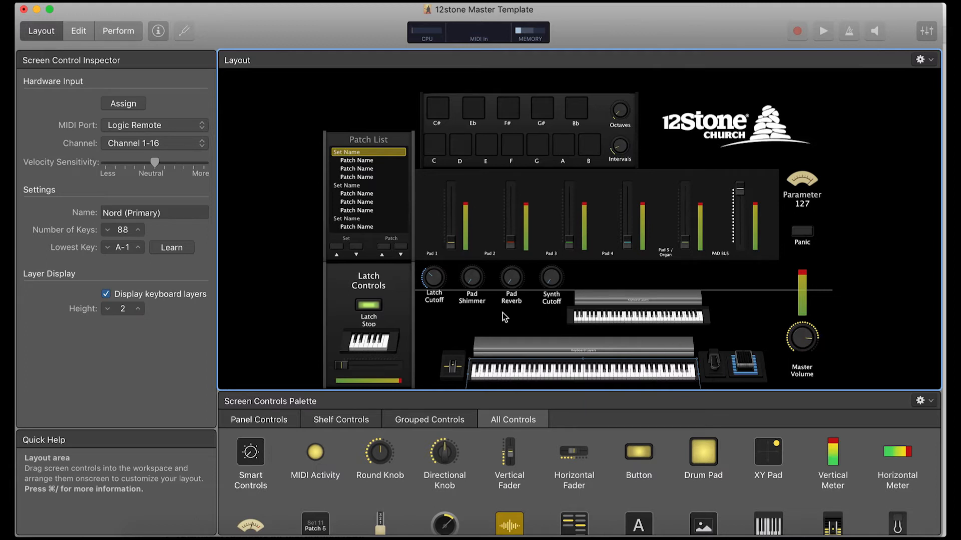
{"action": "mouse_move", "coordinate": [553, 381]}
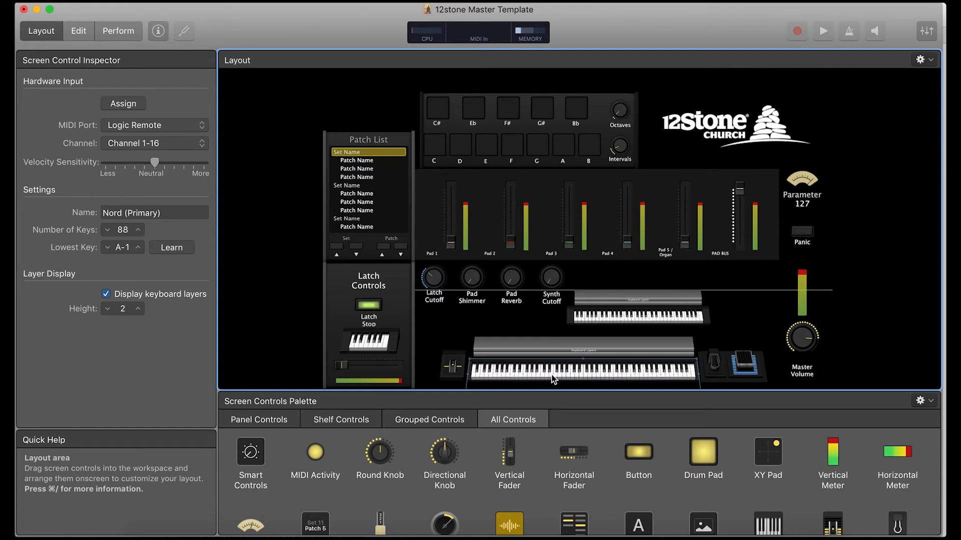
{"action": "mouse_move", "coordinate": [508, 335]}
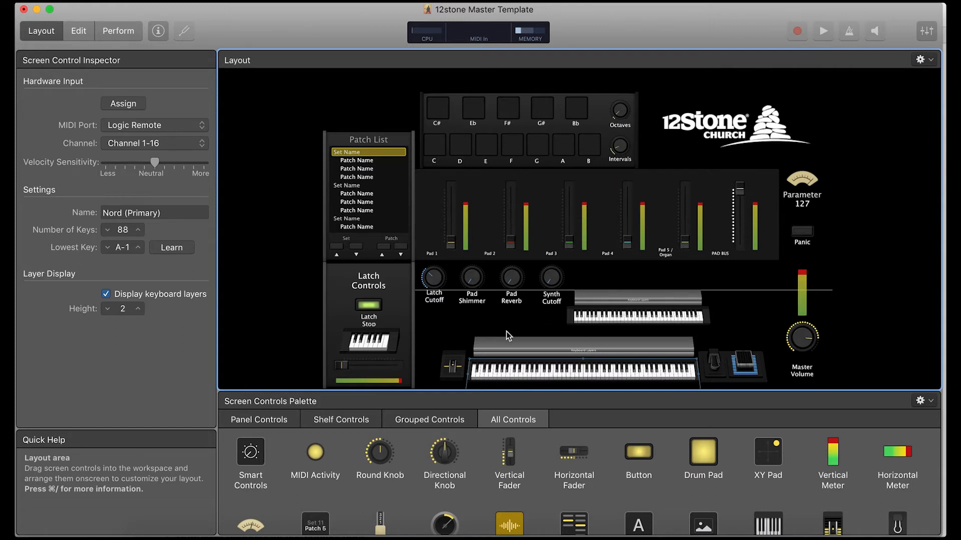
{"action": "mouse_move", "coordinate": [699, 386]}
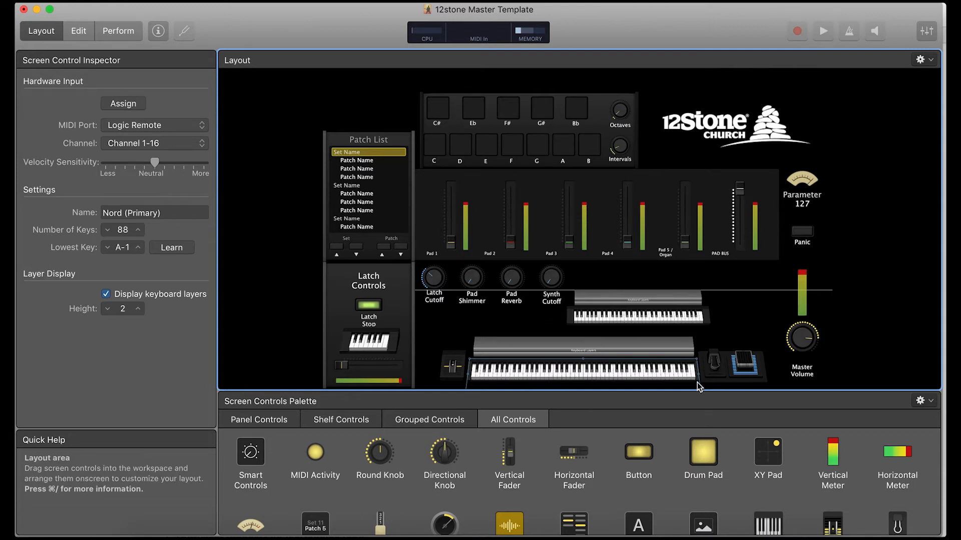
{"action": "mouse_move", "coordinate": [496, 384]}
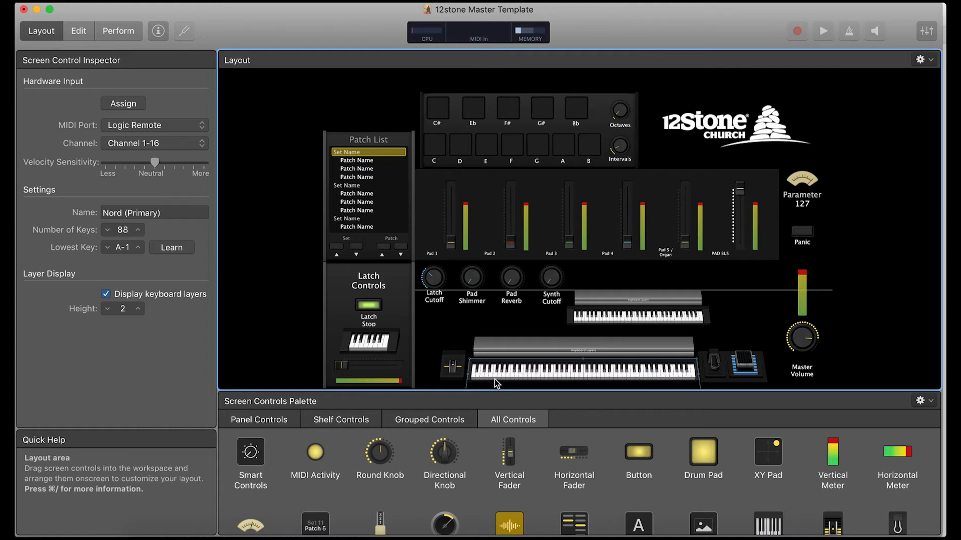
{"action": "mouse_move", "coordinate": [113, 143]}
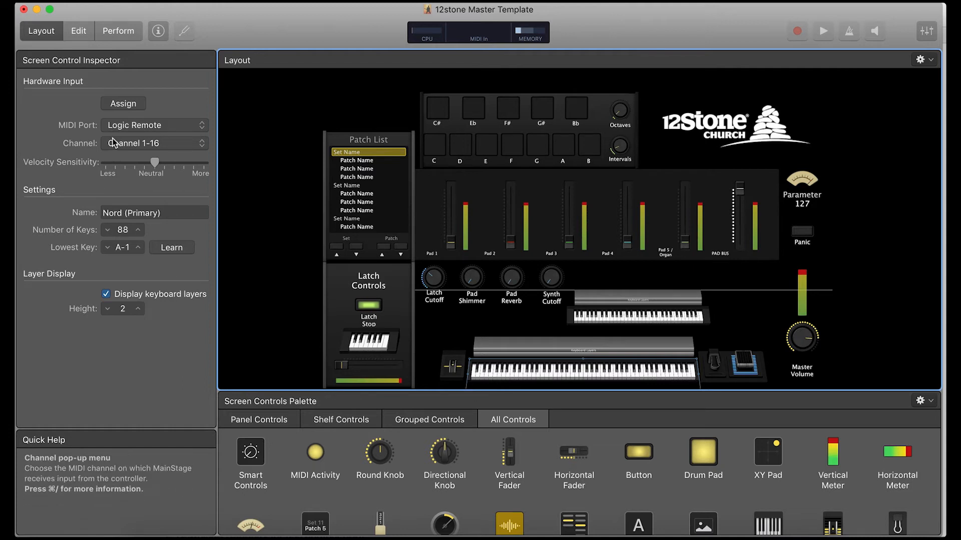
{"action": "mouse_move", "coordinate": [136, 132]}
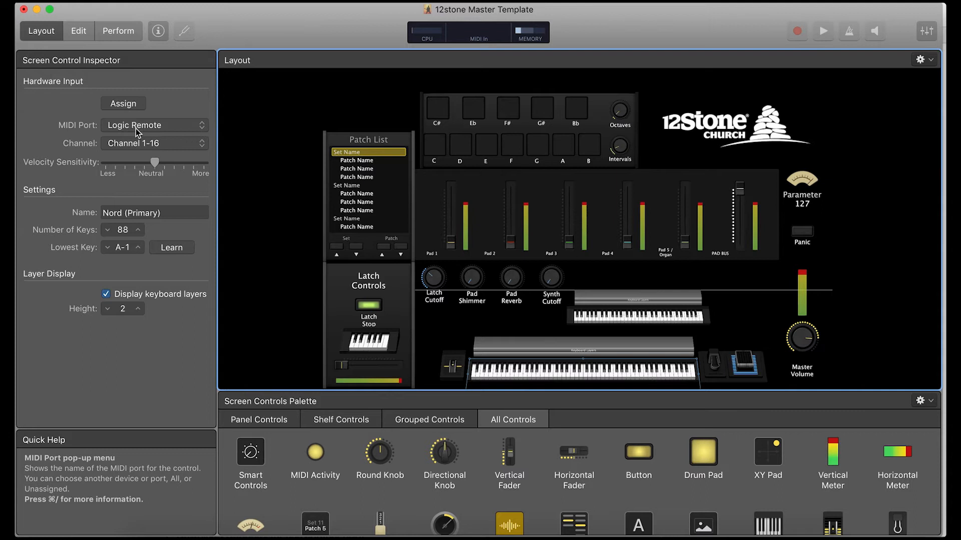
{"action": "mouse_move", "coordinate": [123, 103]}
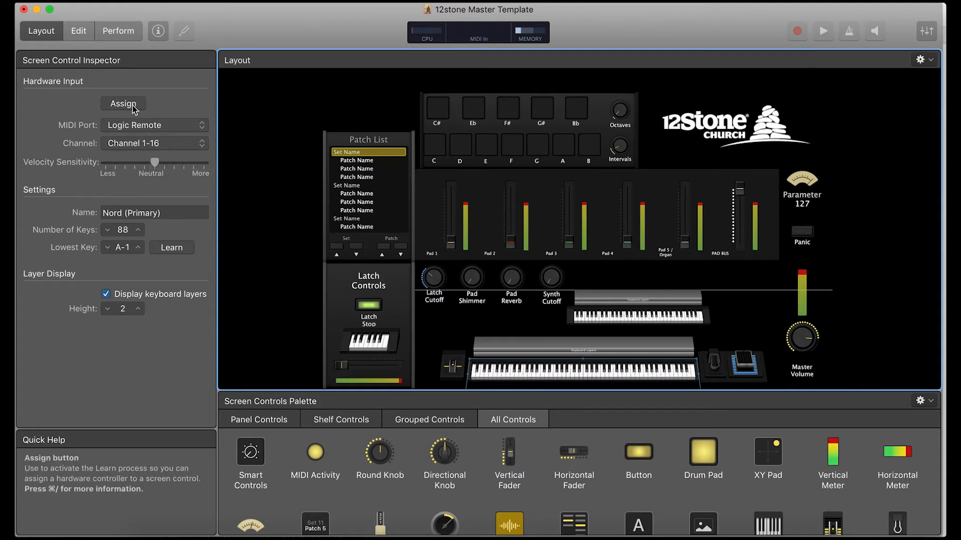
{"action": "left_click", "coordinate": [123, 103]}
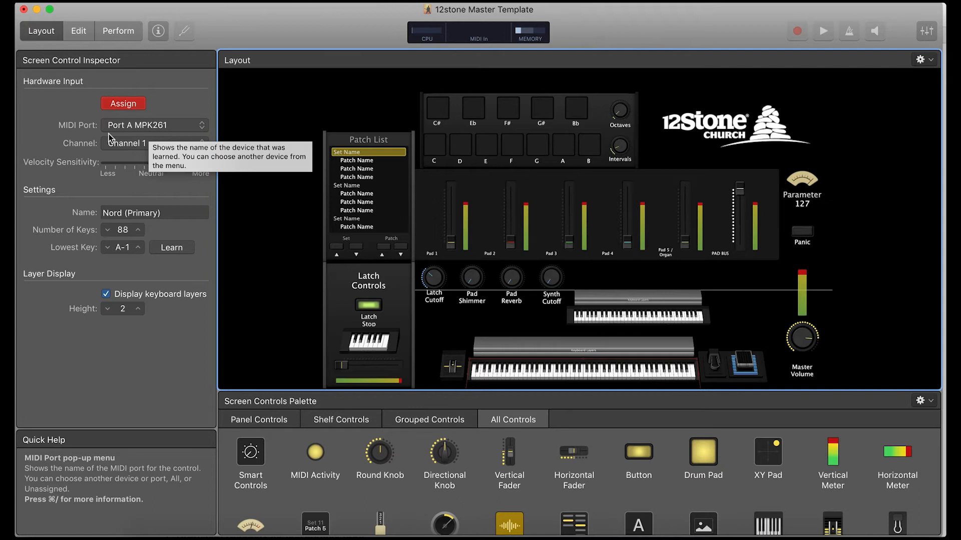
{"action": "mouse_move", "coordinate": [122, 144]}
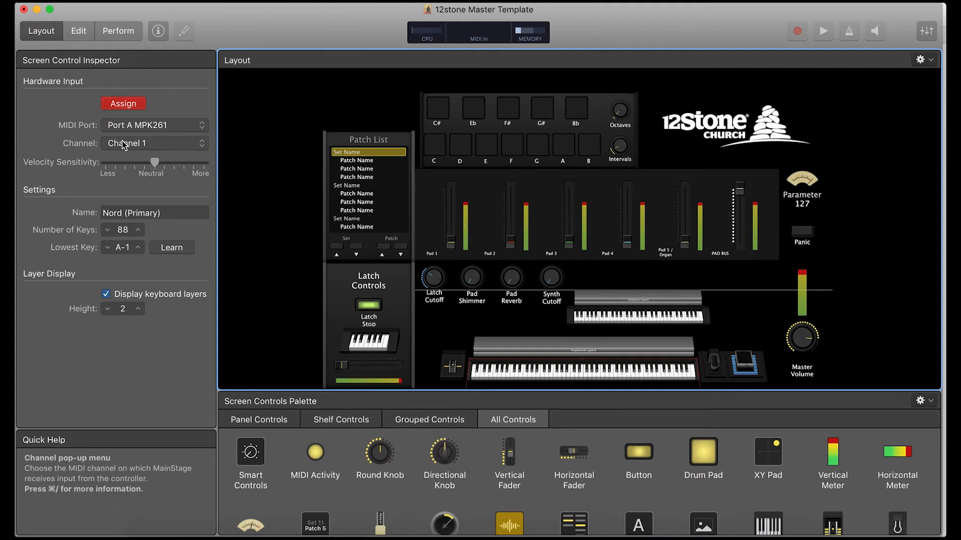
{"action": "mouse_move", "coordinate": [165, 133]}
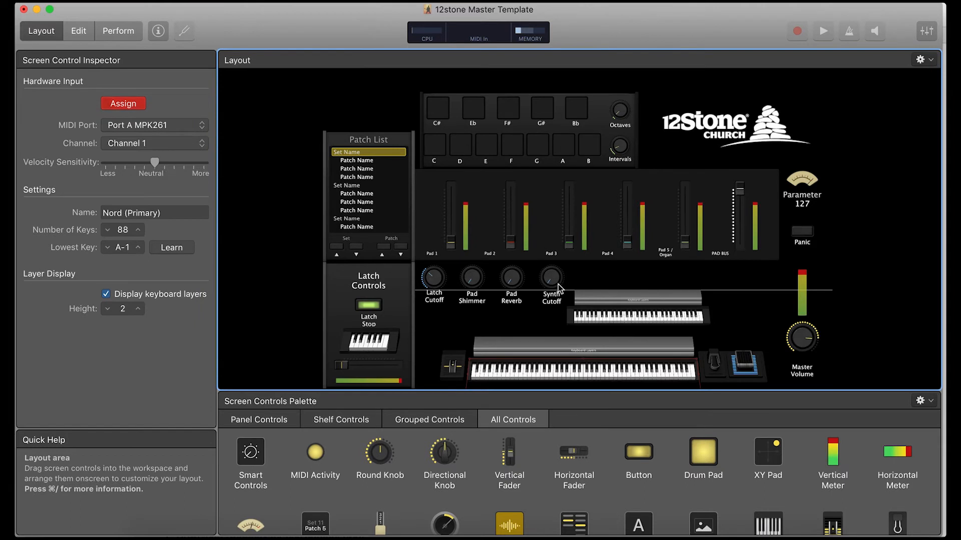
{"action": "mouse_move", "coordinate": [631, 325]}
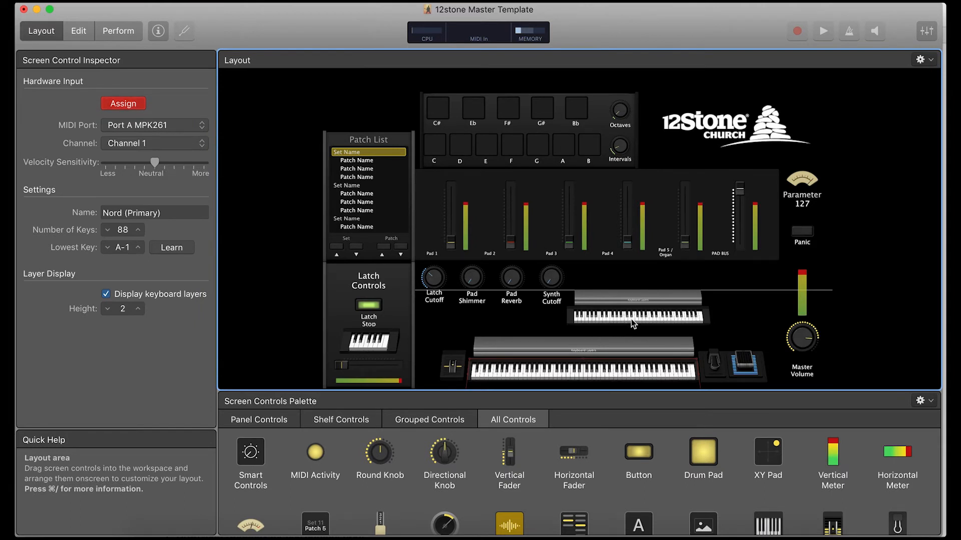
- Select the upper AKAI 61-key keyboard in the layout for hardware assignment
{"action": "left_click", "coordinate": [637, 315]}
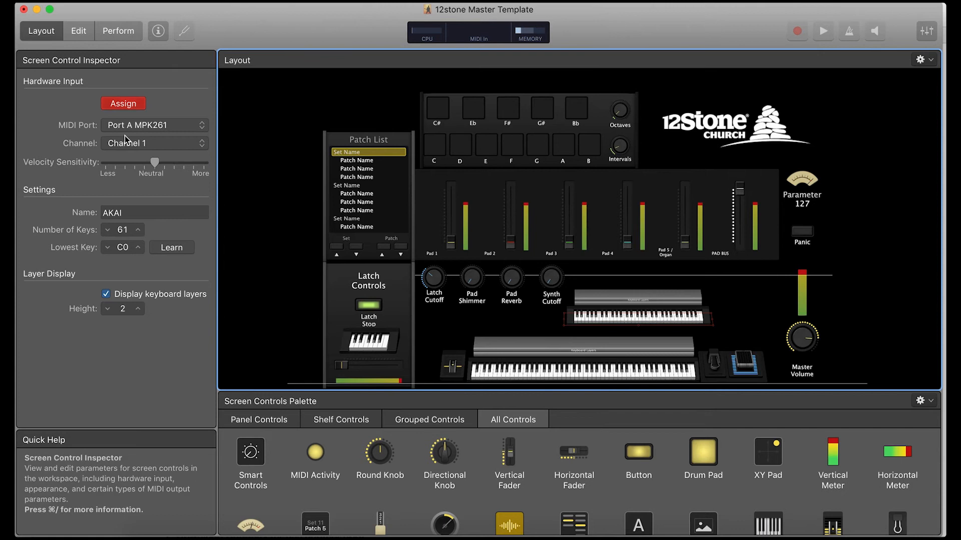
{"action": "mouse_move", "coordinate": [126, 114]}
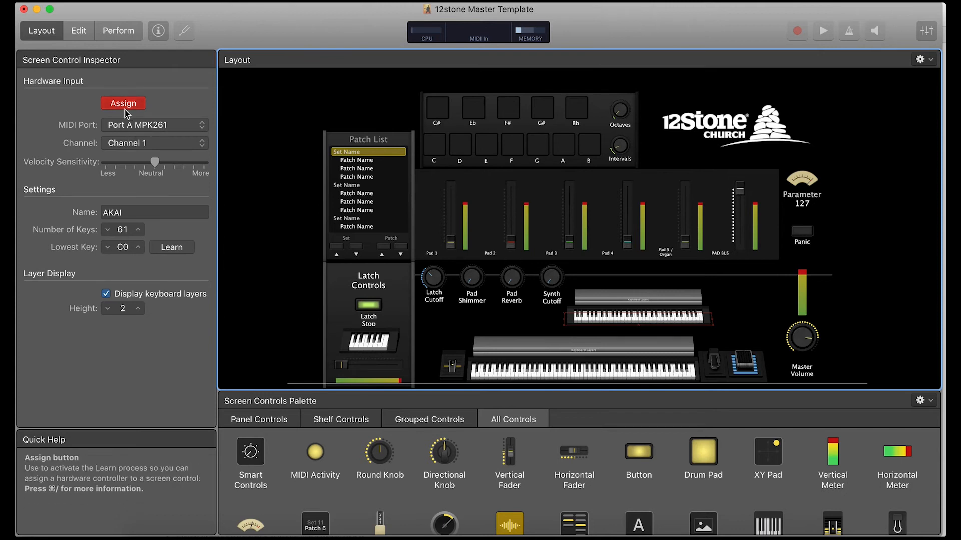
- Finish the keyboard's Assign learning, then select the Pad Shimmer knob (Knob 8)
{"action": "left_click", "coordinate": [123, 103]}
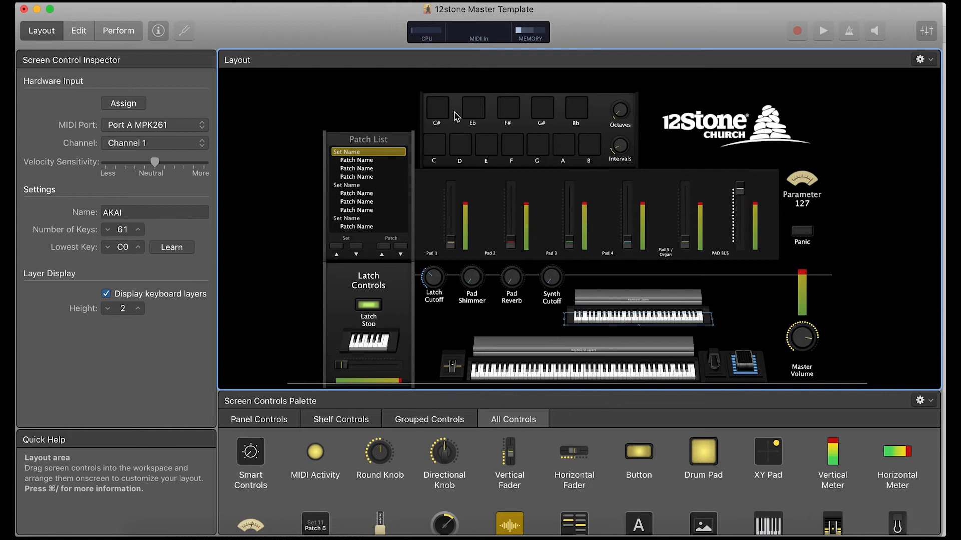
{"action": "mouse_move", "coordinate": [468, 319]}
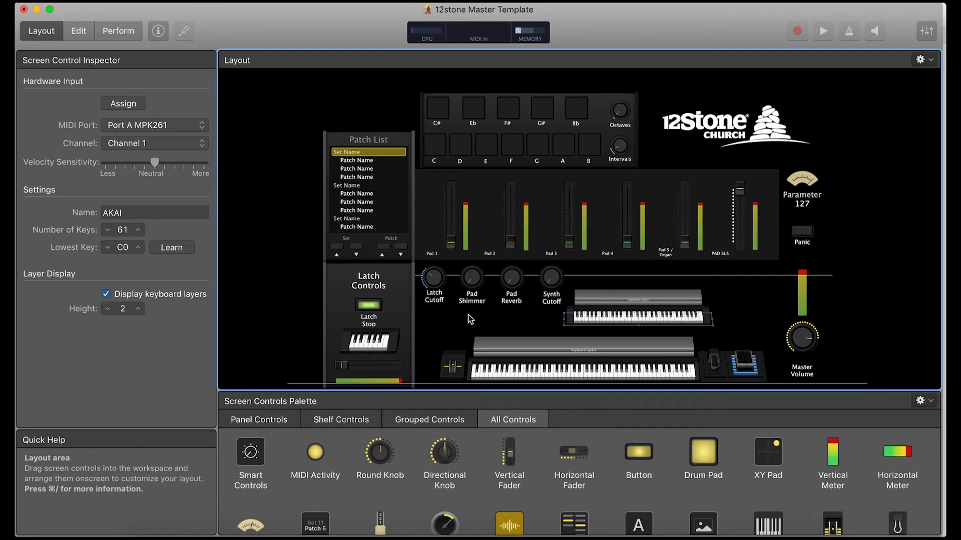
{"action": "mouse_move", "coordinate": [499, 300]}
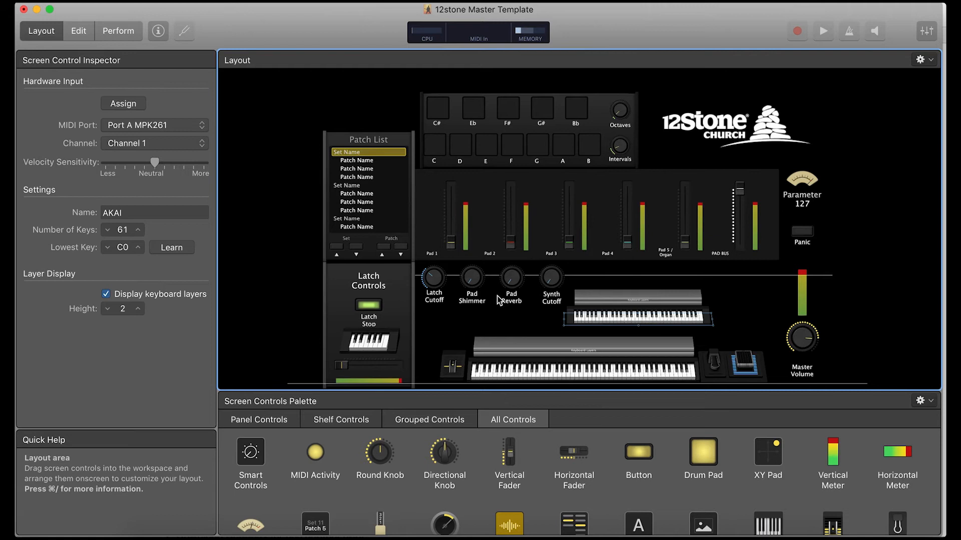
{"action": "mouse_move", "coordinate": [493, 283]}
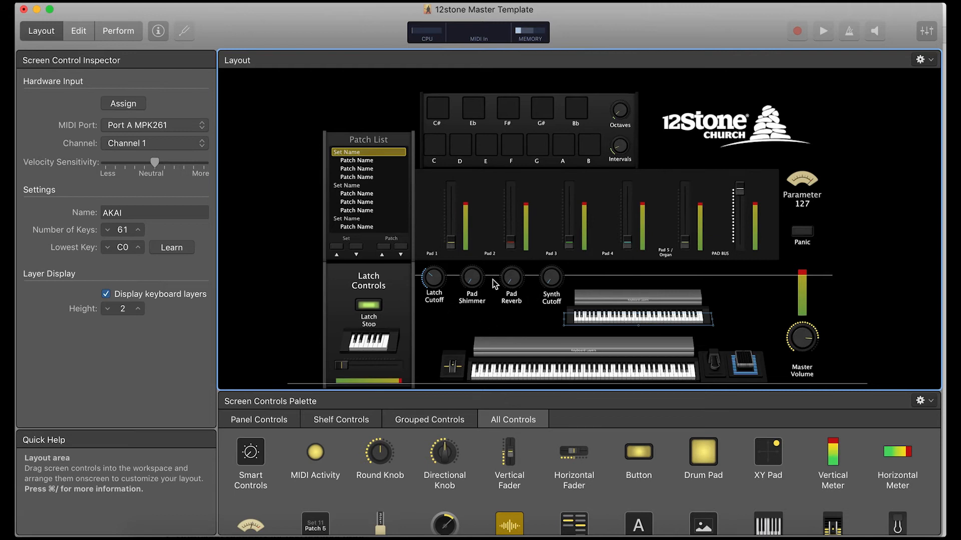
{"action": "left_click", "coordinate": [471, 280]}
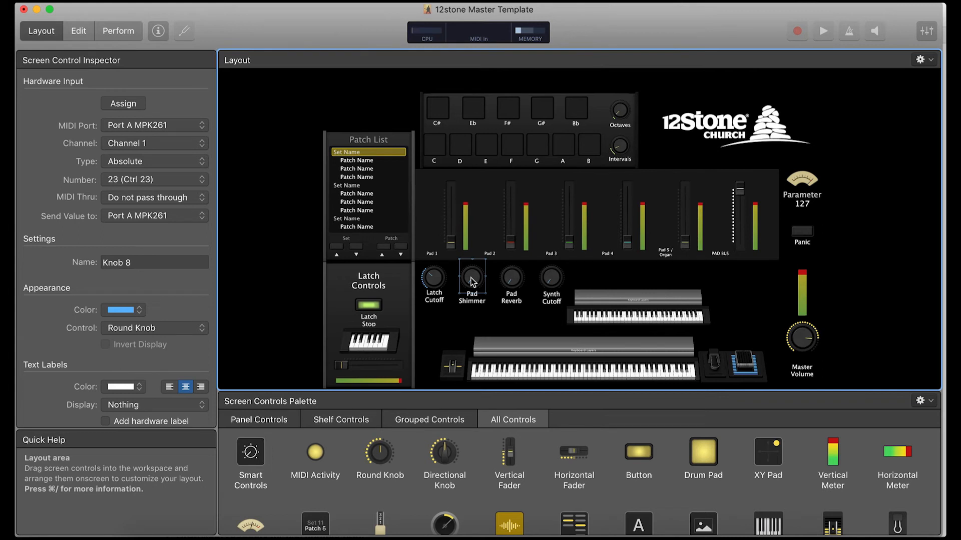
- Learn the Pad Shimmer knob to Port A MPK261, Channel 1, Ctrl 23 via Assign
{"action": "left_click", "coordinate": [471, 279]}
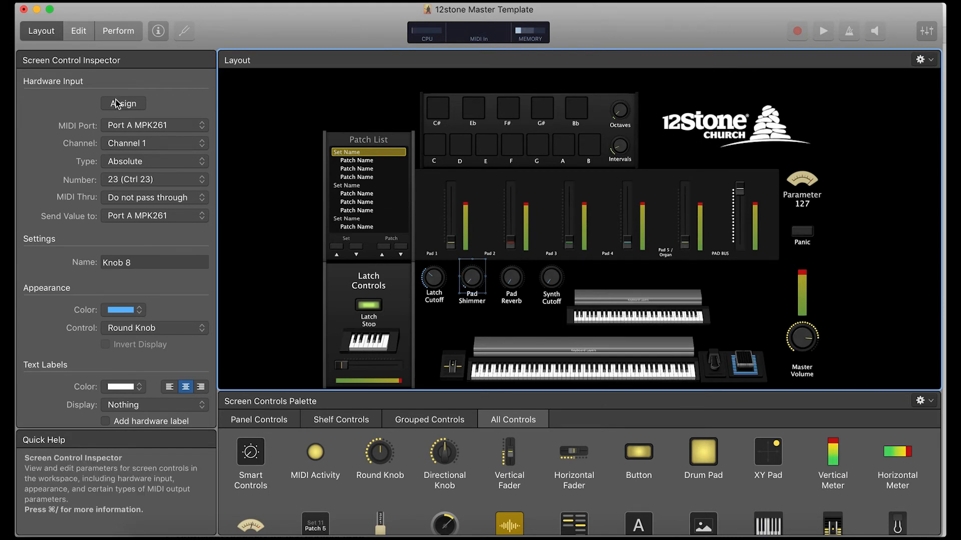
{"action": "left_click", "coordinate": [123, 103]}
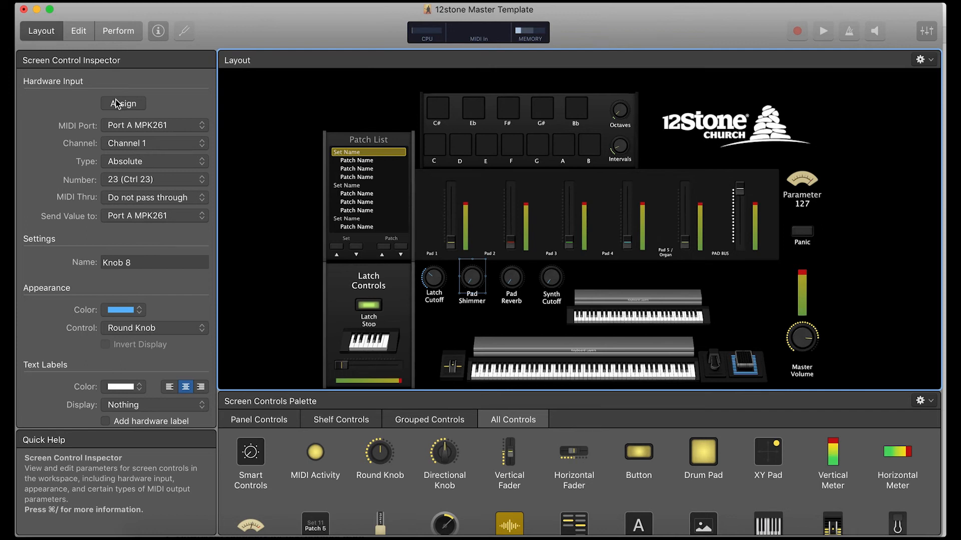
{"action": "mouse_move", "coordinate": [446, 211]}
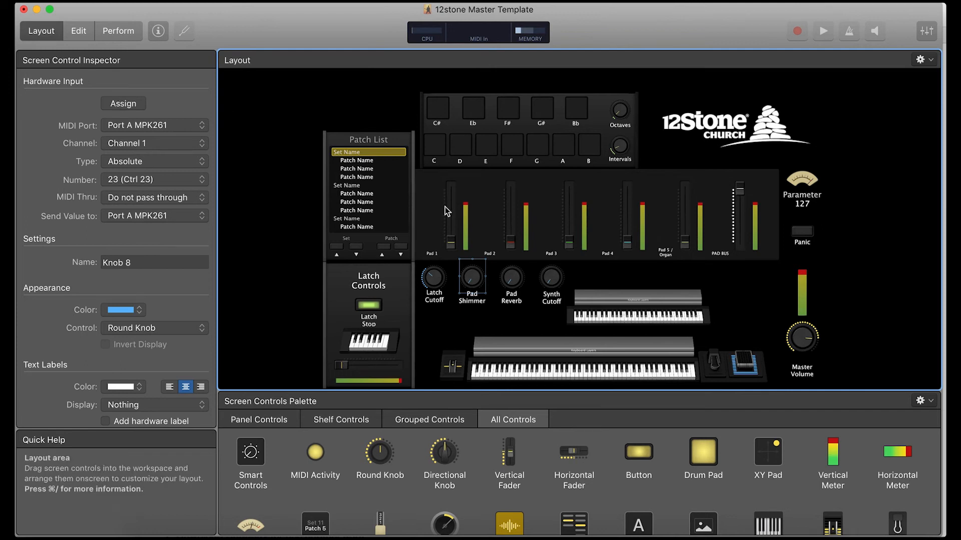
{"action": "mouse_move", "coordinate": [516, 286]}
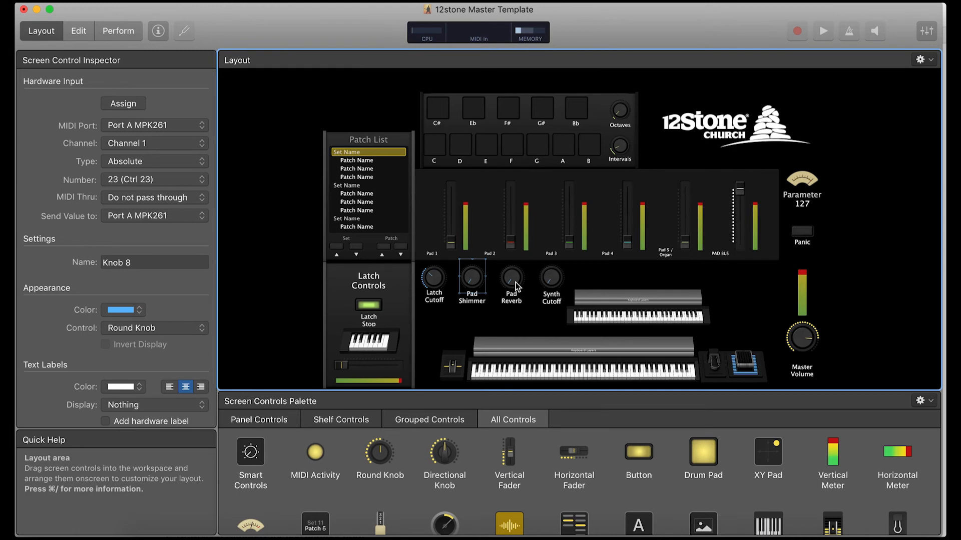
- Select the Pad Reverb knob (Knob 9) to map it to Ctrl 24
{"action": "left_click", "coordinate": [511, 277]}
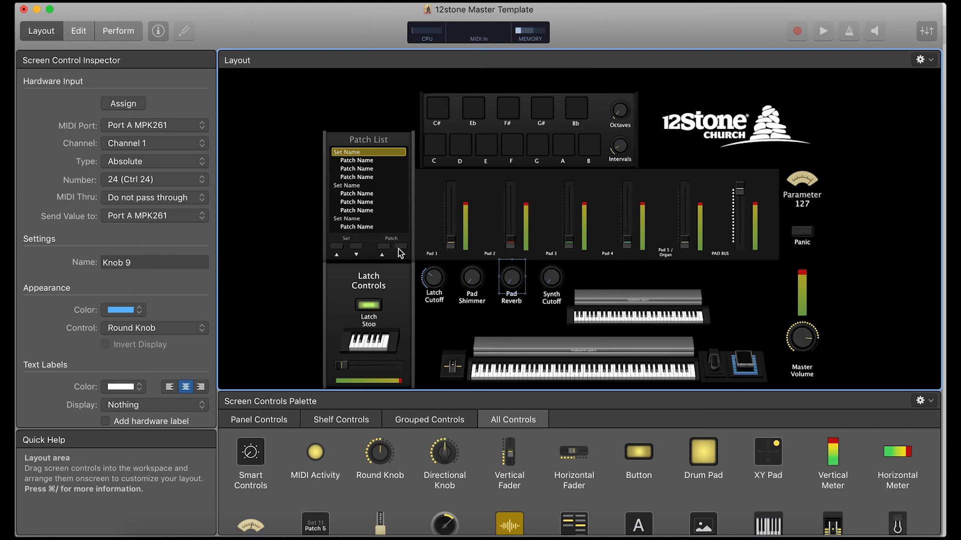
{"action": "mouse_move", "coordinate": [494, 192]}
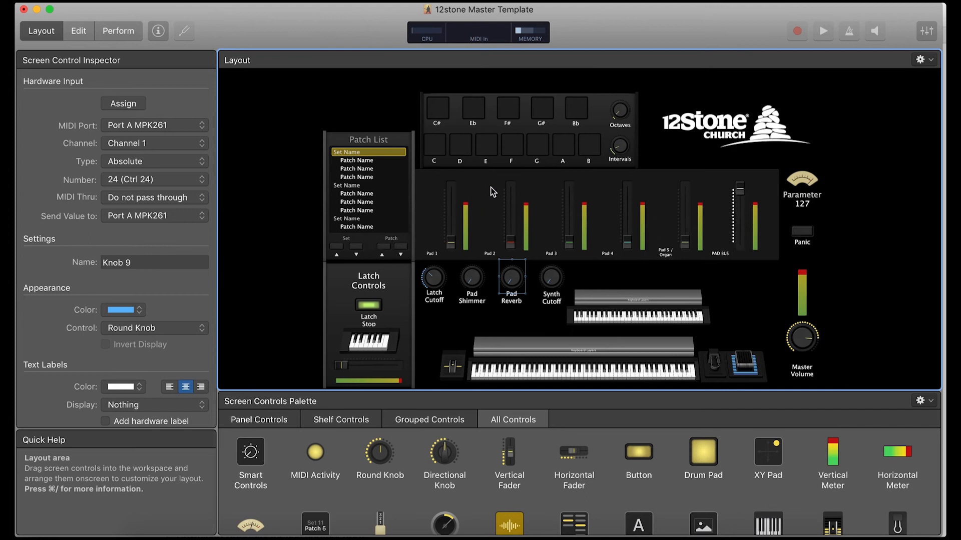
{"action": "mouse_move", "coordinate": [530, 156]}
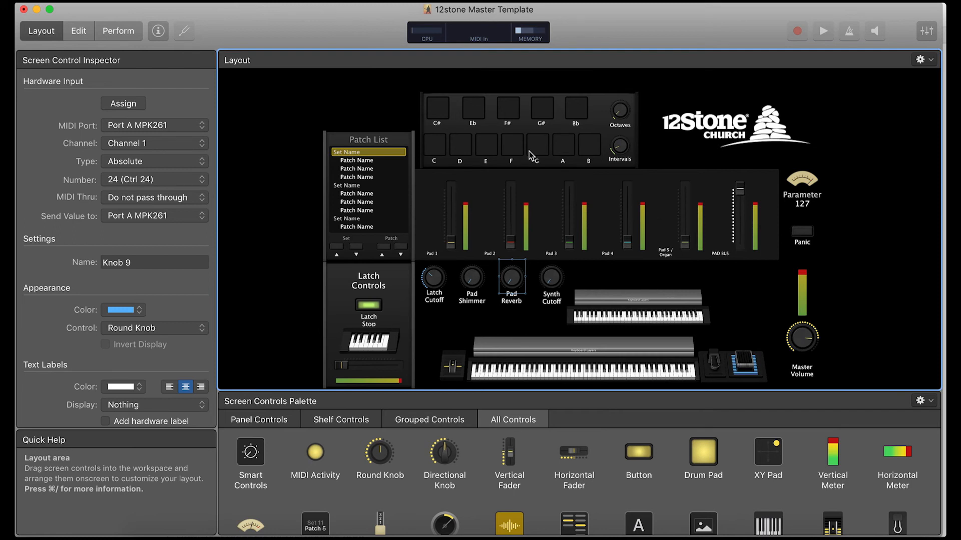
{"action": "mouse_move", "coordinate": [415, 108]}
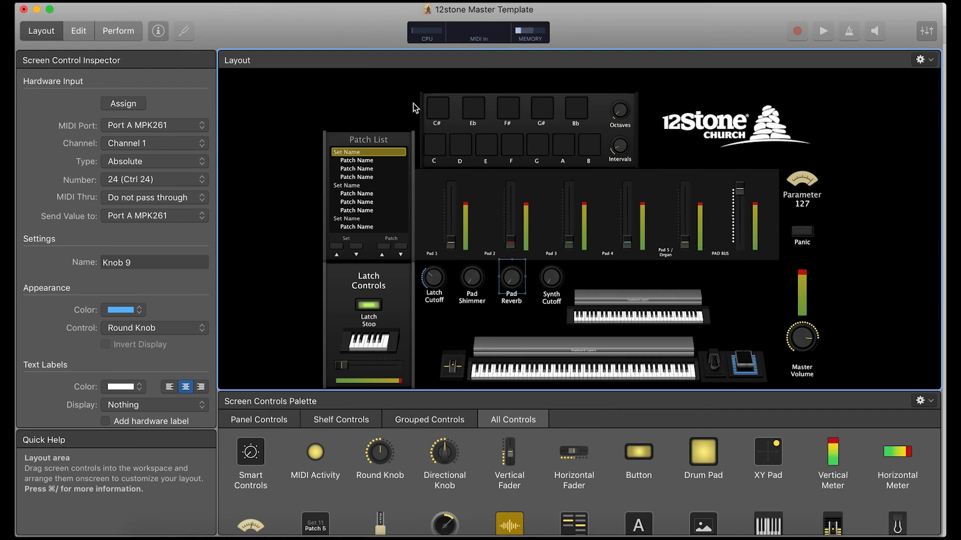
{"action": "mouse_move", "coordinate": [570, 96]}
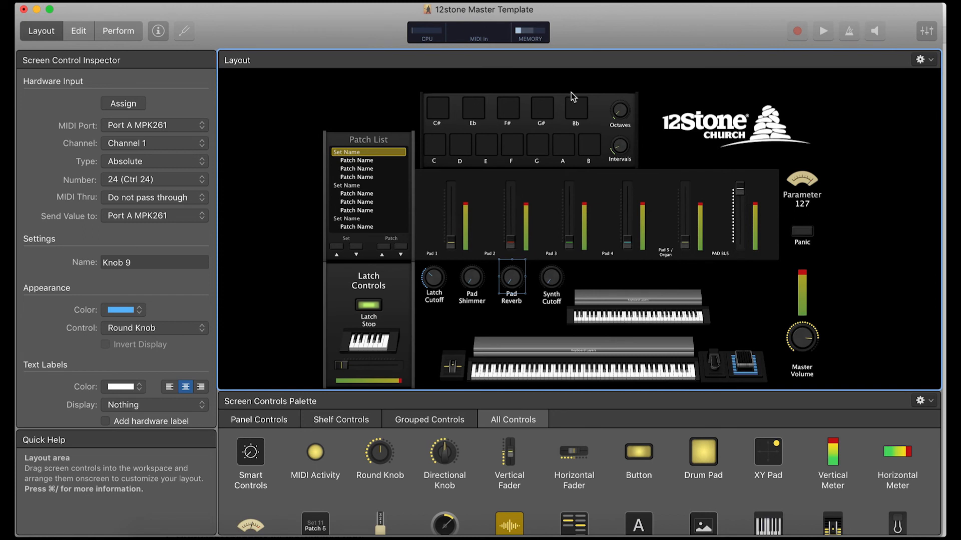
{"action": "mouse_move", "coordinate": [689, 103]}
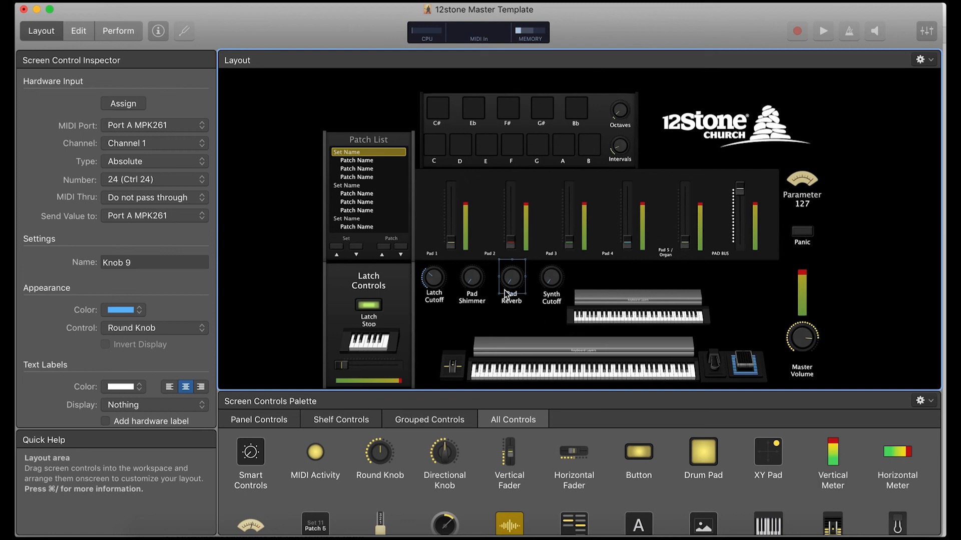
{"action": "left_click", "coordinate": [512, 286]}
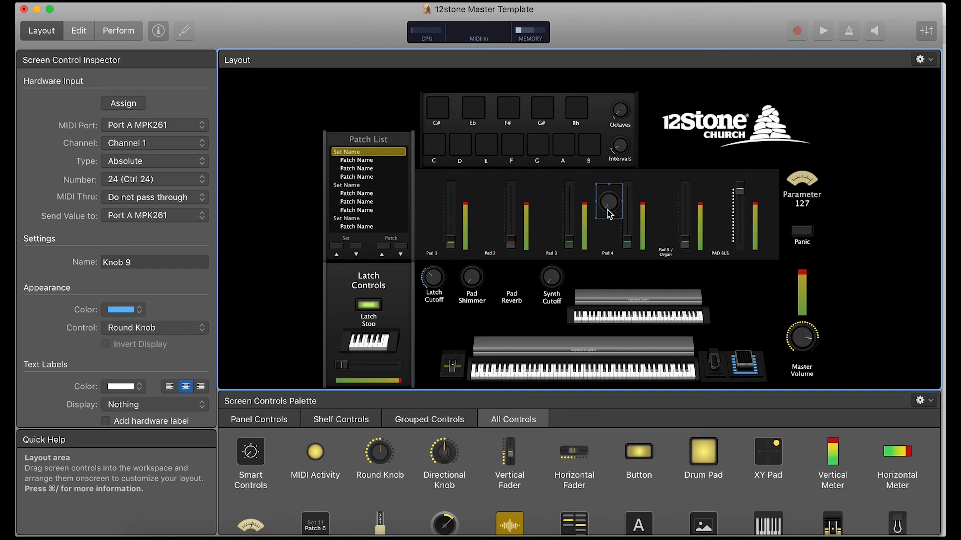
{"action": "left_click", "coordinate": [510, 276]}
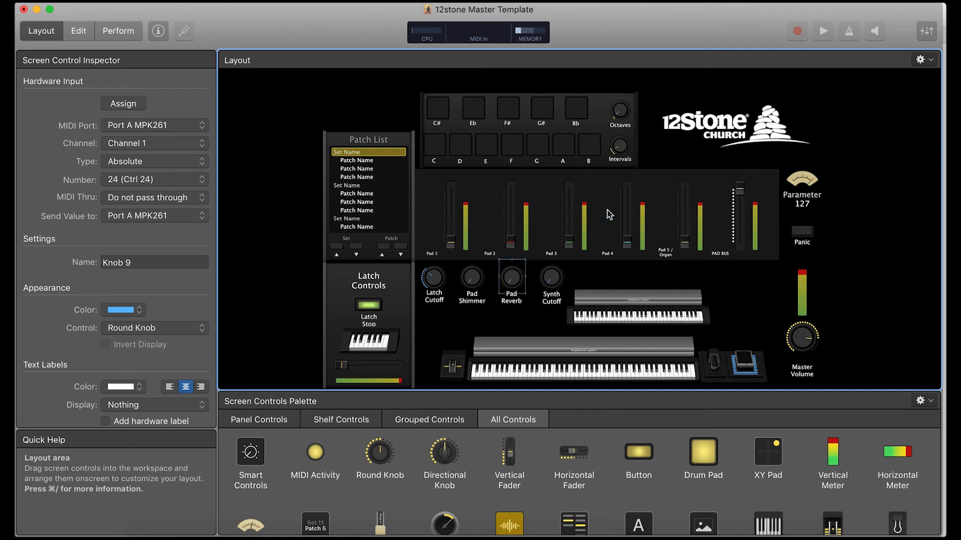